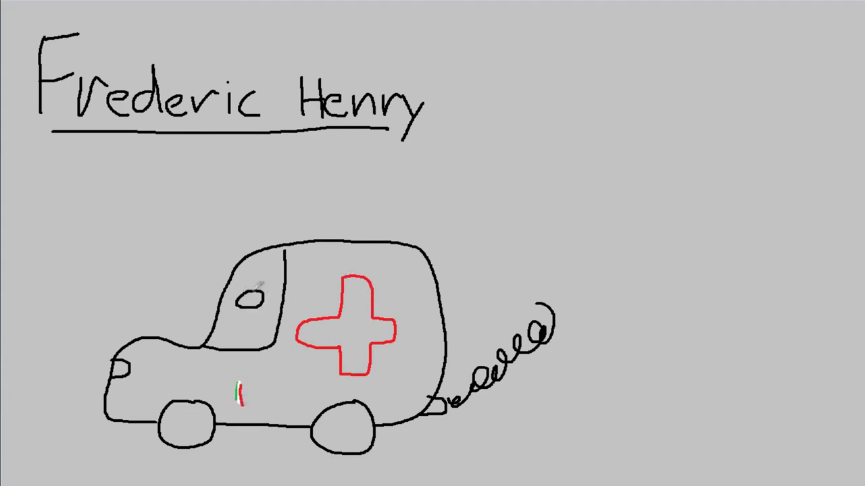
Step: Draw another pen stroke on the ambulance below the Frederic Henry heading
left_click_drag(243, 297, 230, 345)
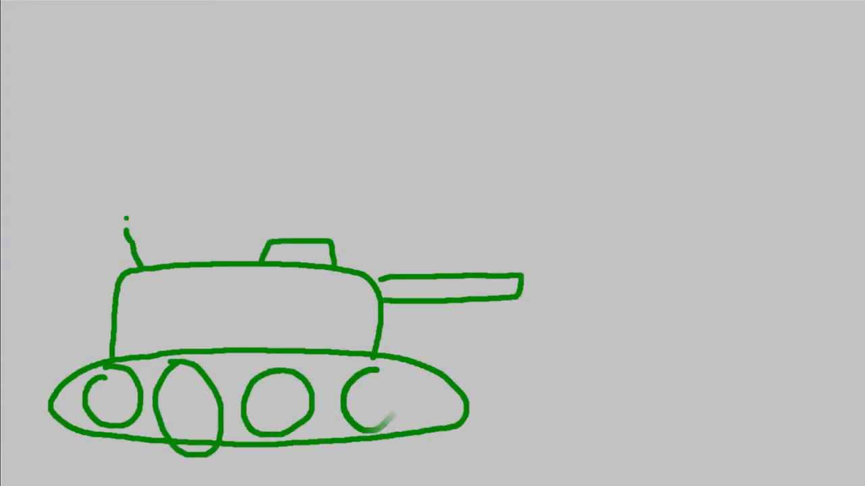
Step: Finish the tank's last wheel and write 'Friendship is' on the Themes page
left_click_drag(21, 442, 784, 436)
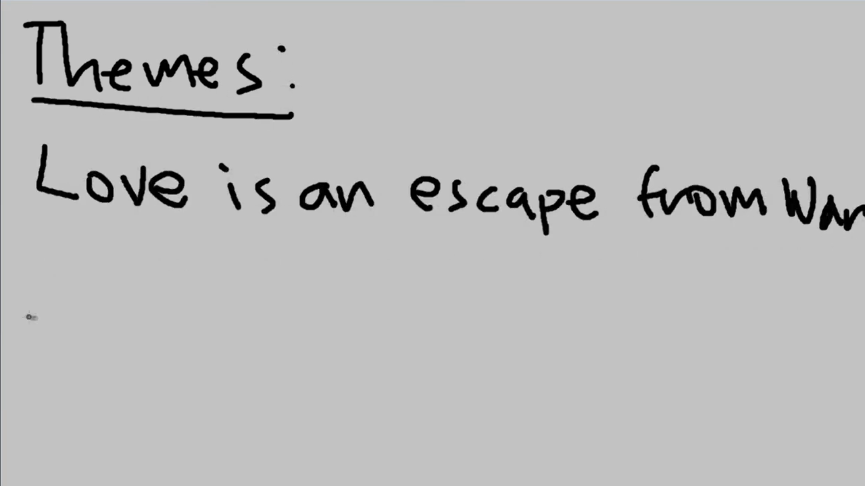
type("Friendship is")
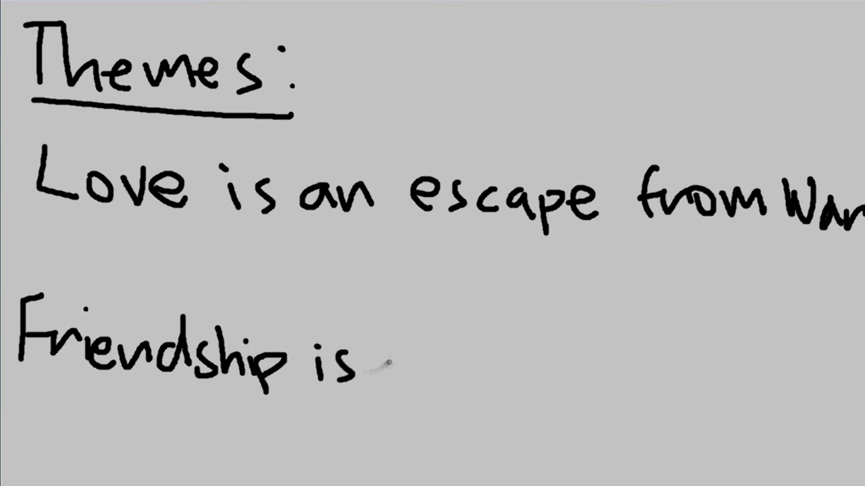